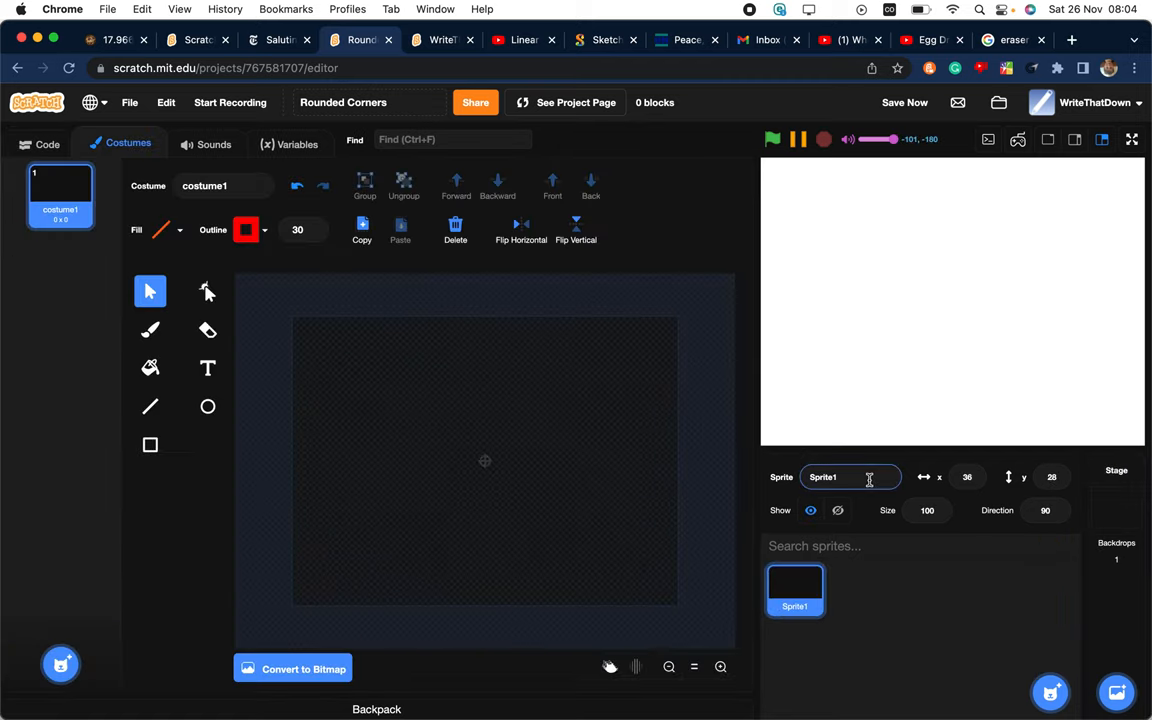
# Rename the sprite to 'Rounded Square' in the sprite name field
pyautogui.write('Rounded Square')
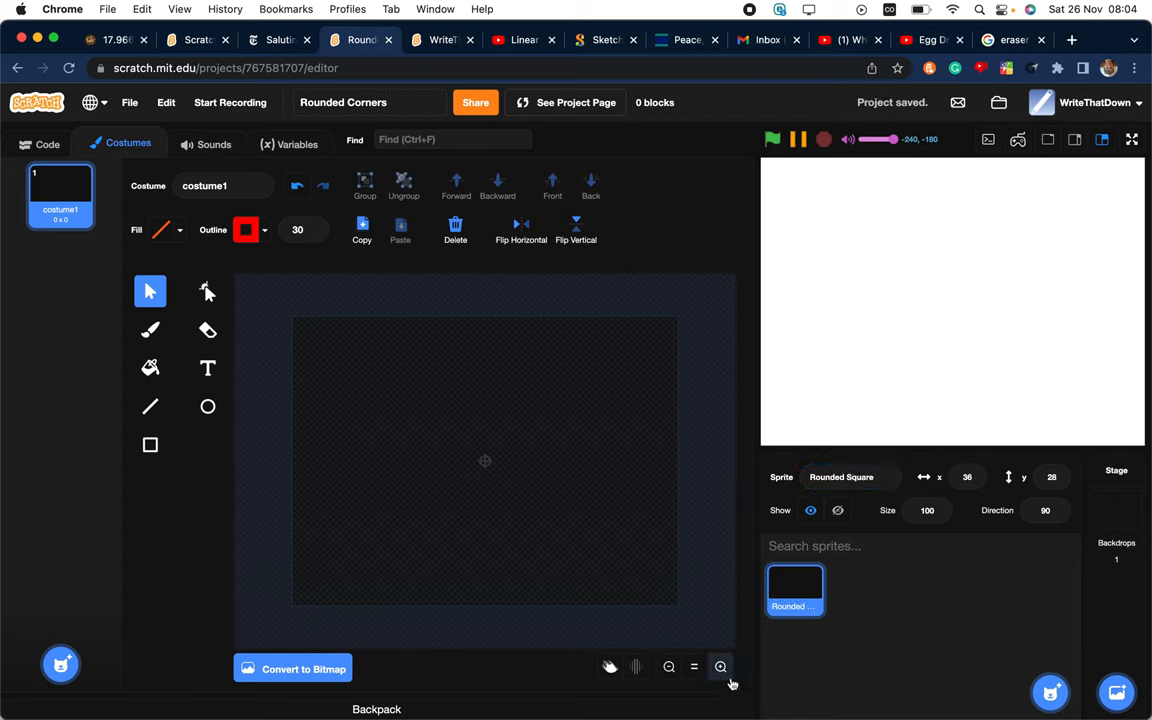
# Draw a filled purple square and curve its corners with the Reshape tool
pyautogui.click(720, 668)
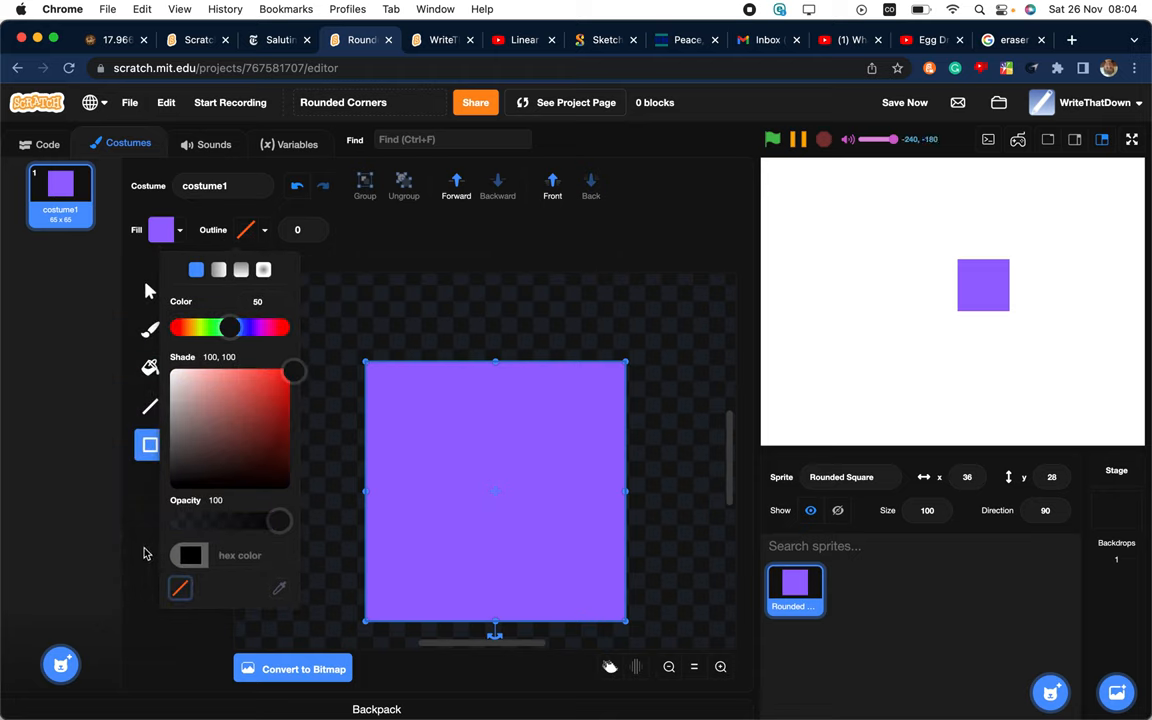
pyautogui.click(208, 292)
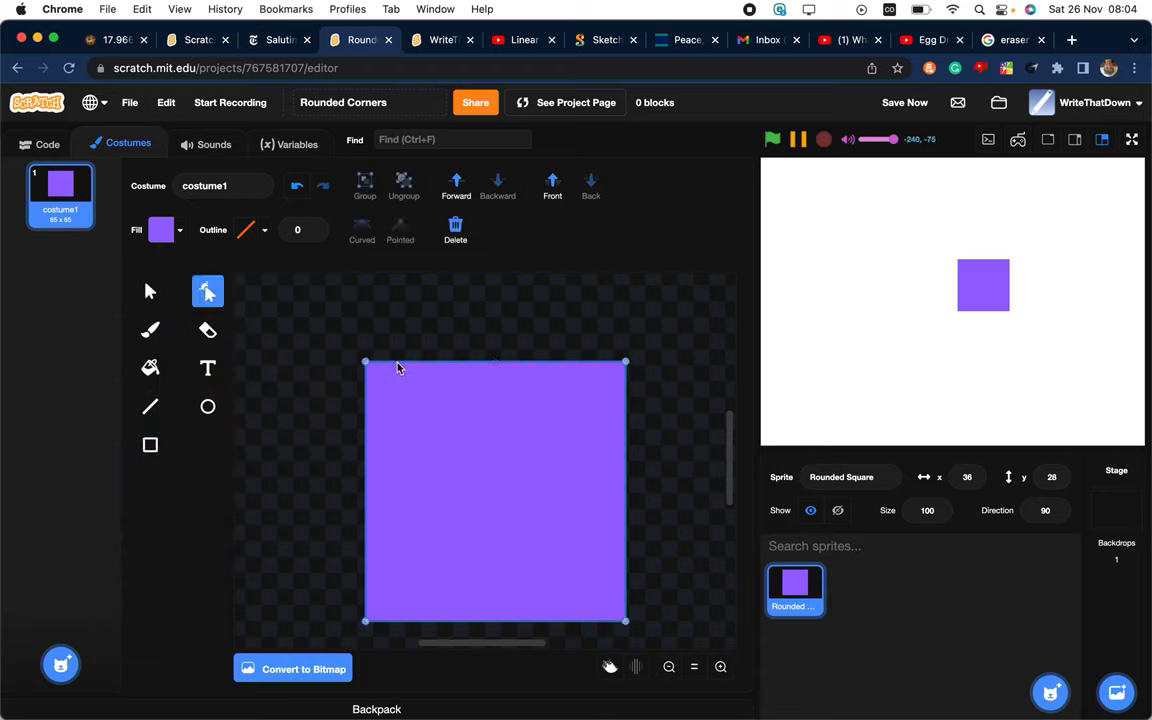
pyautogui.click(400, 230)
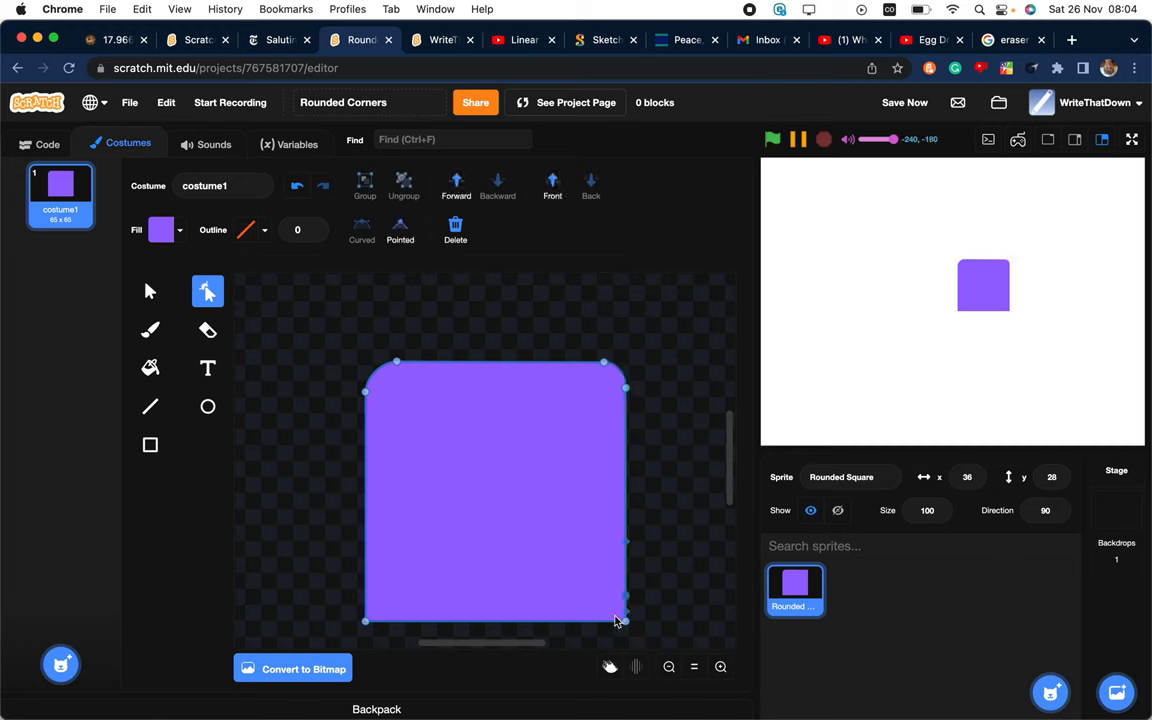
pyautogui.moveTo(378, 600)
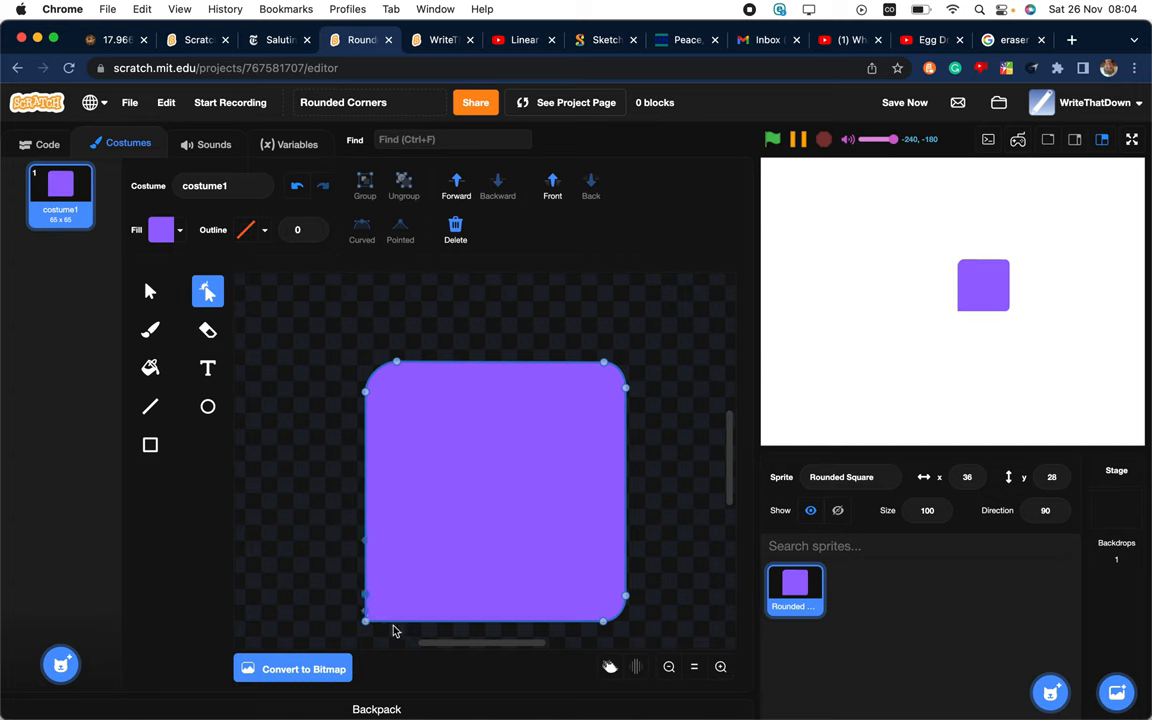
pyautogui.moveTo(332, 520)
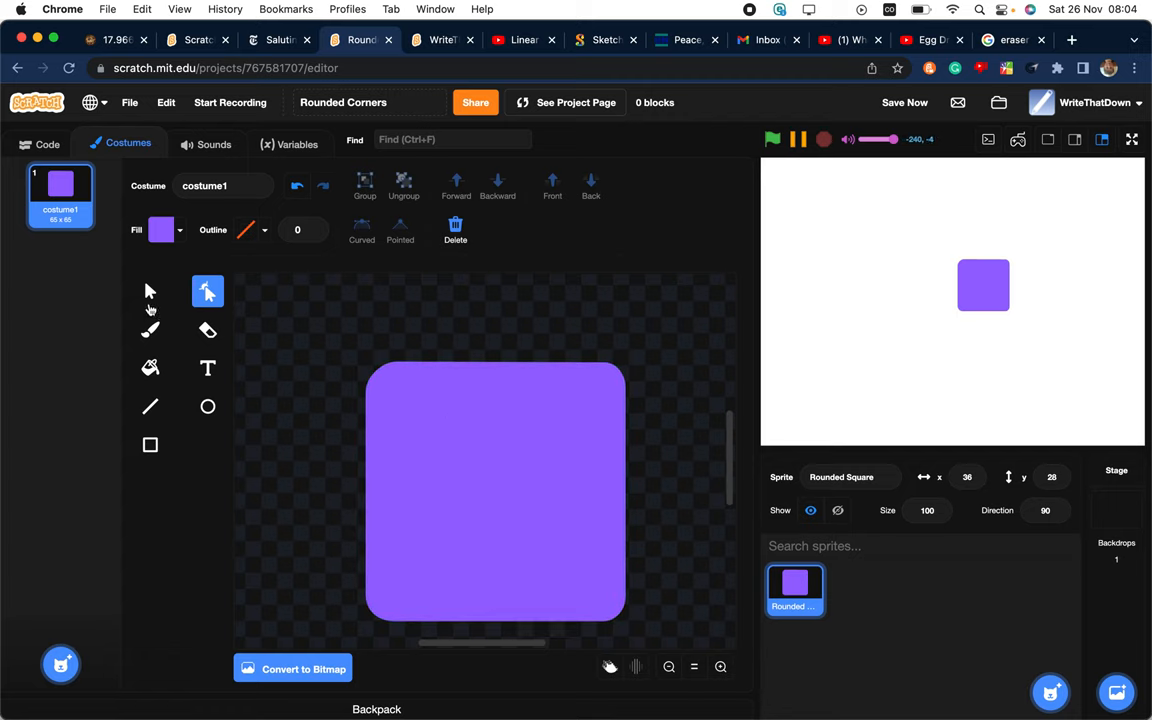
# Delete the square, convert the costume to bitmap, and set Rectangle to outlined in a deeper purple
pyautogui.click(148, 292)
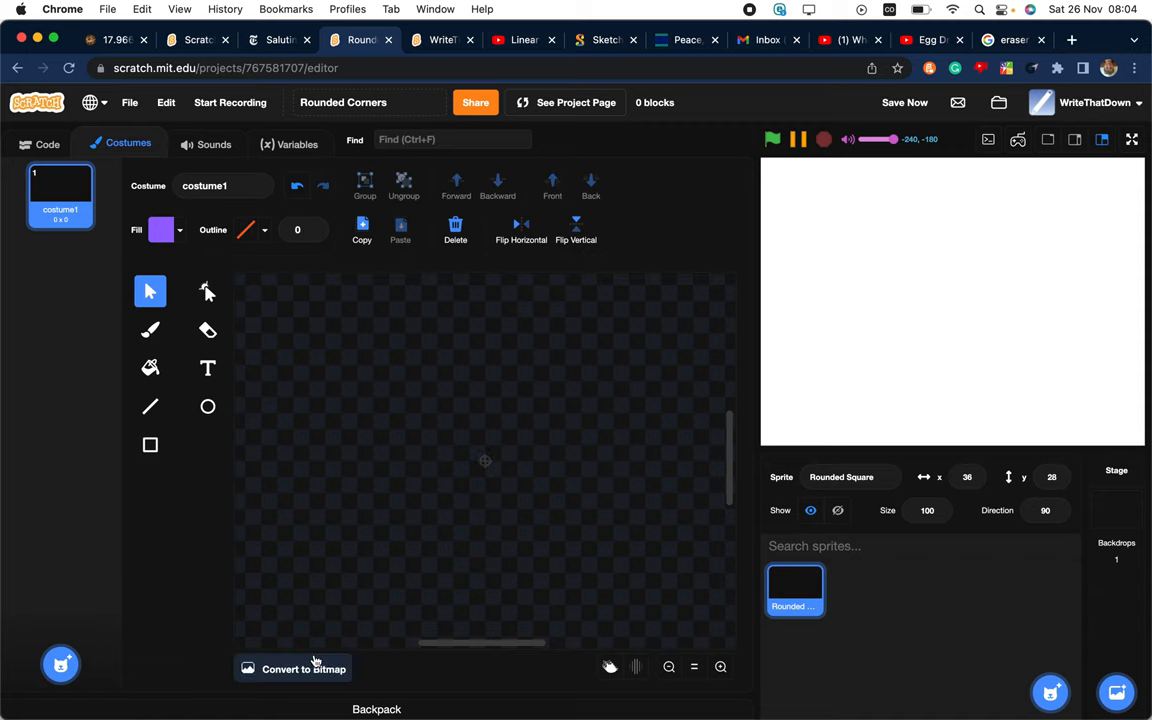
pyautogui.click(304, 668)
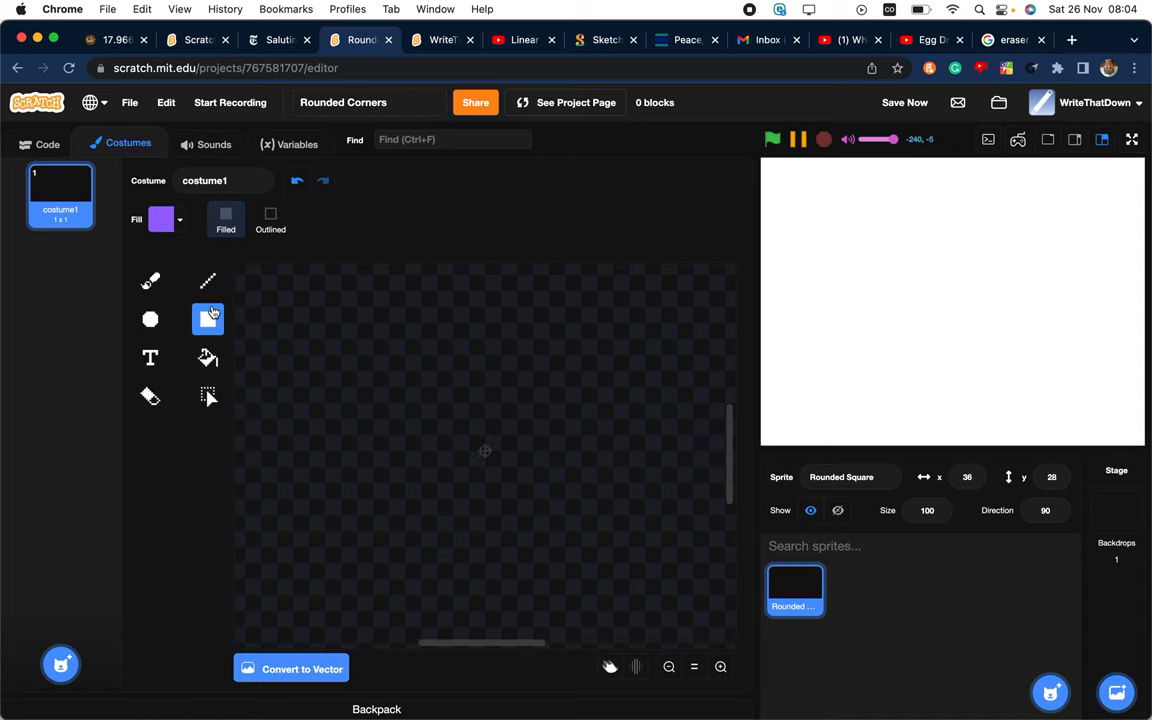
pyautogui.click(208, 318)
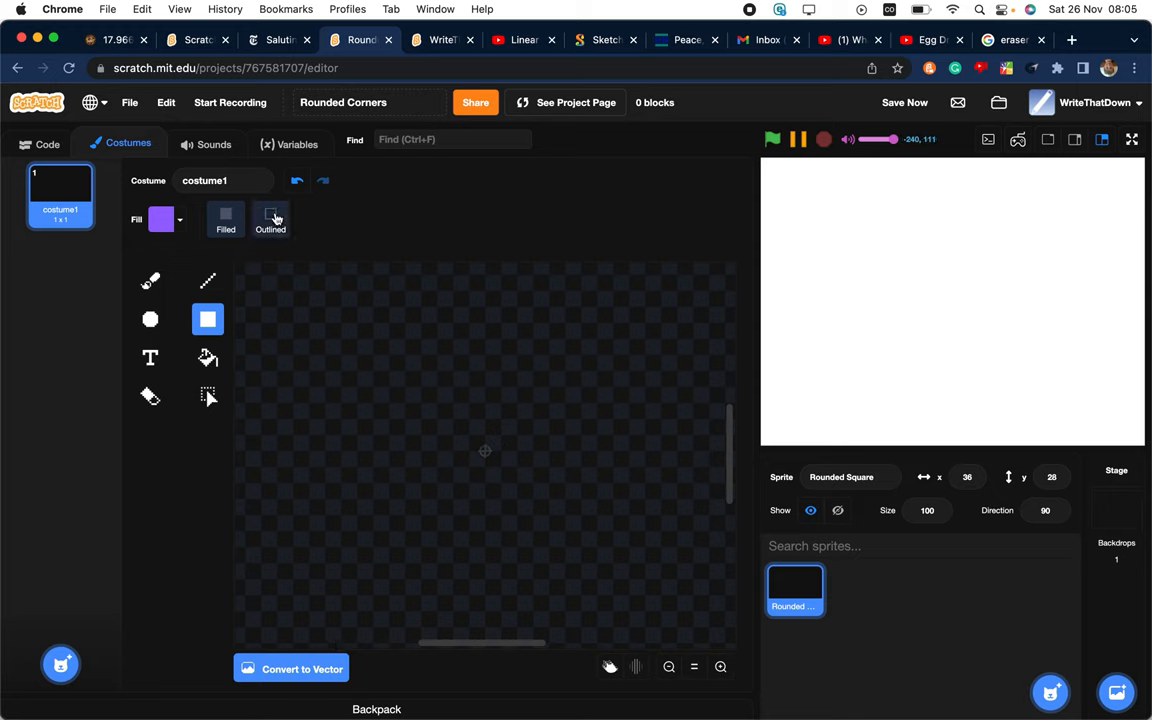
pyautogui.click(160, 218)
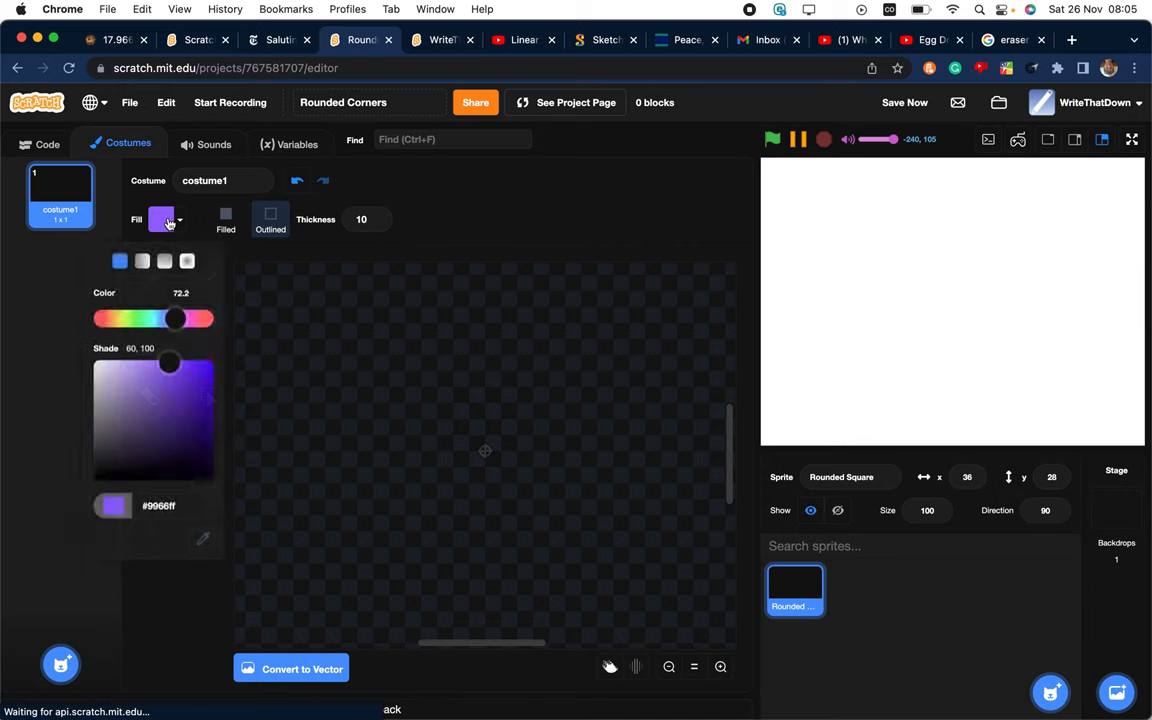
pyautogui.moveTo(168, 362); pyautogui.dragTo(196, 362)
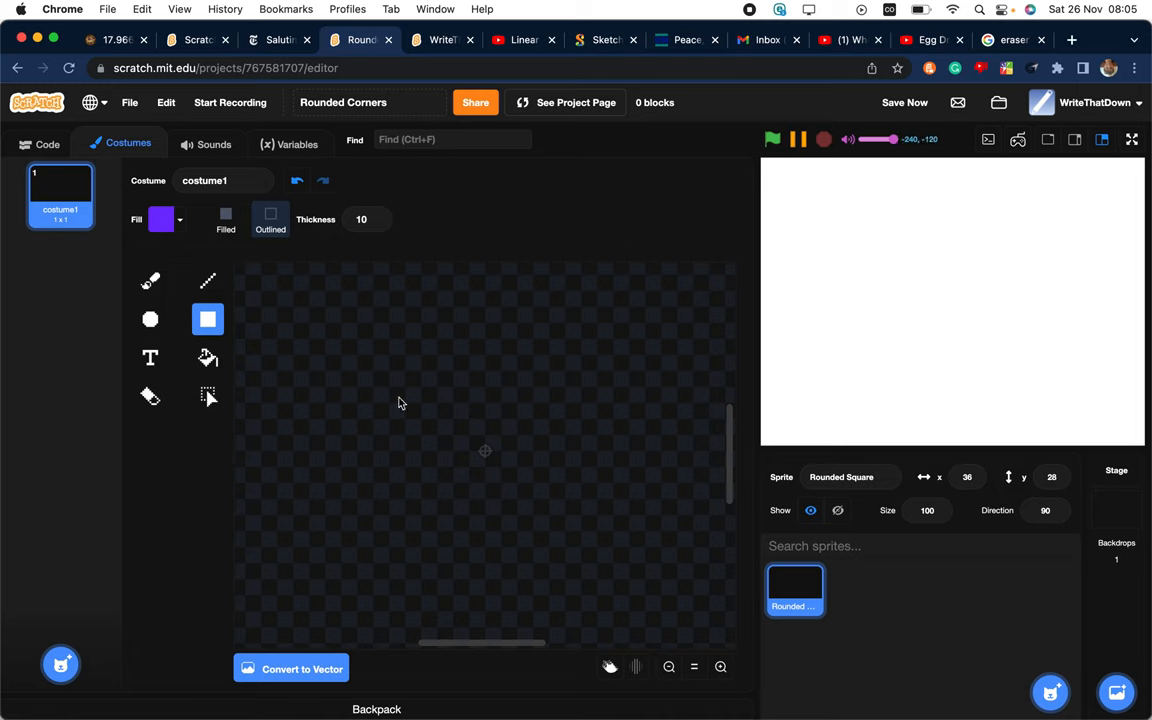
# Draw a thick purple outlined square in the centre of the bitmap costume
pyautogui.moveTo(398, 404); pyautogui.dragTo(580, 556)
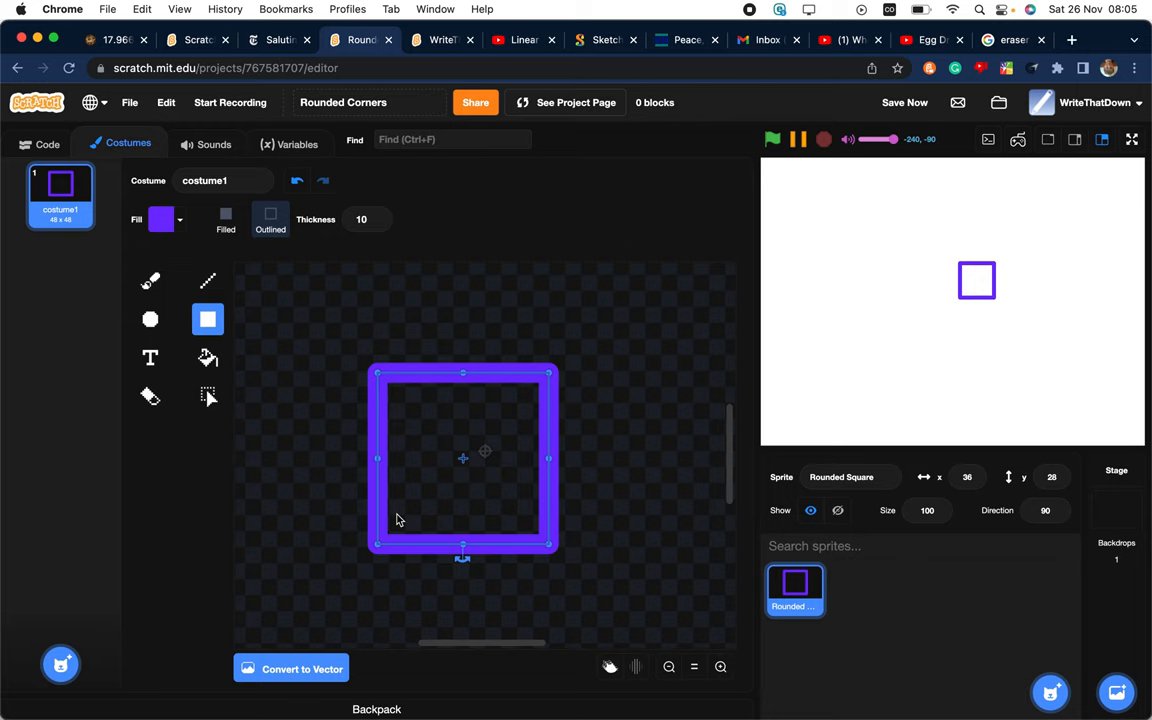
pyautogui.moveTo(576, 342)
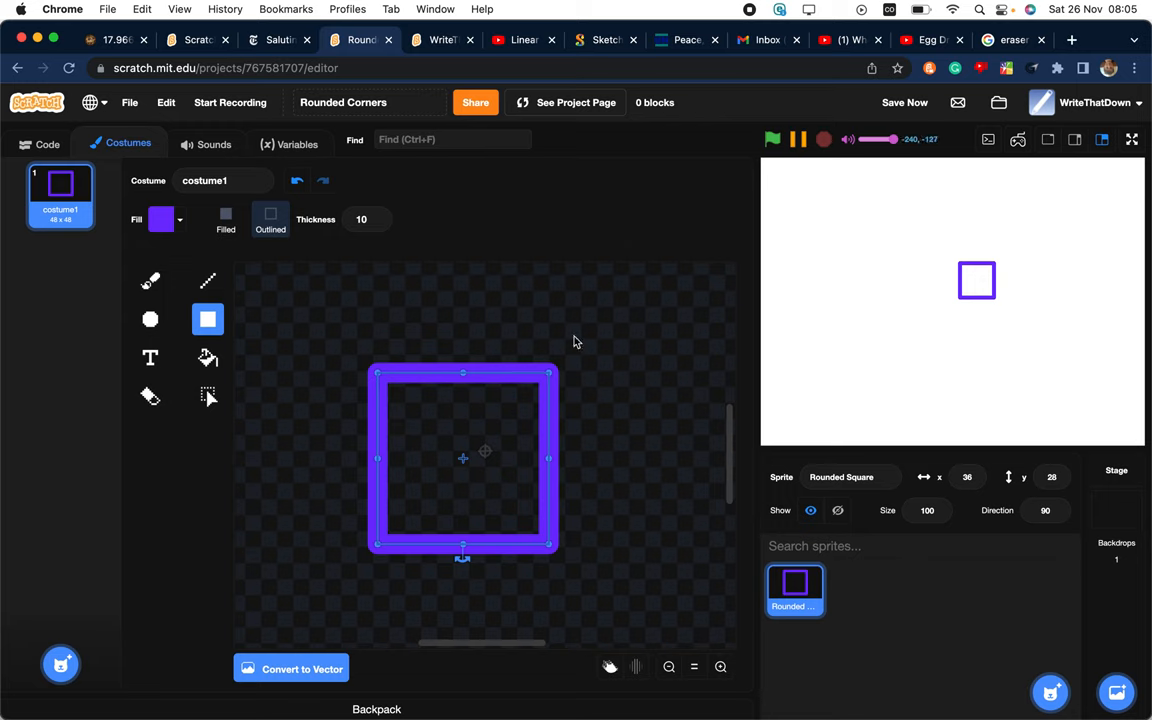
pyautogui.moveTo(604, 370)
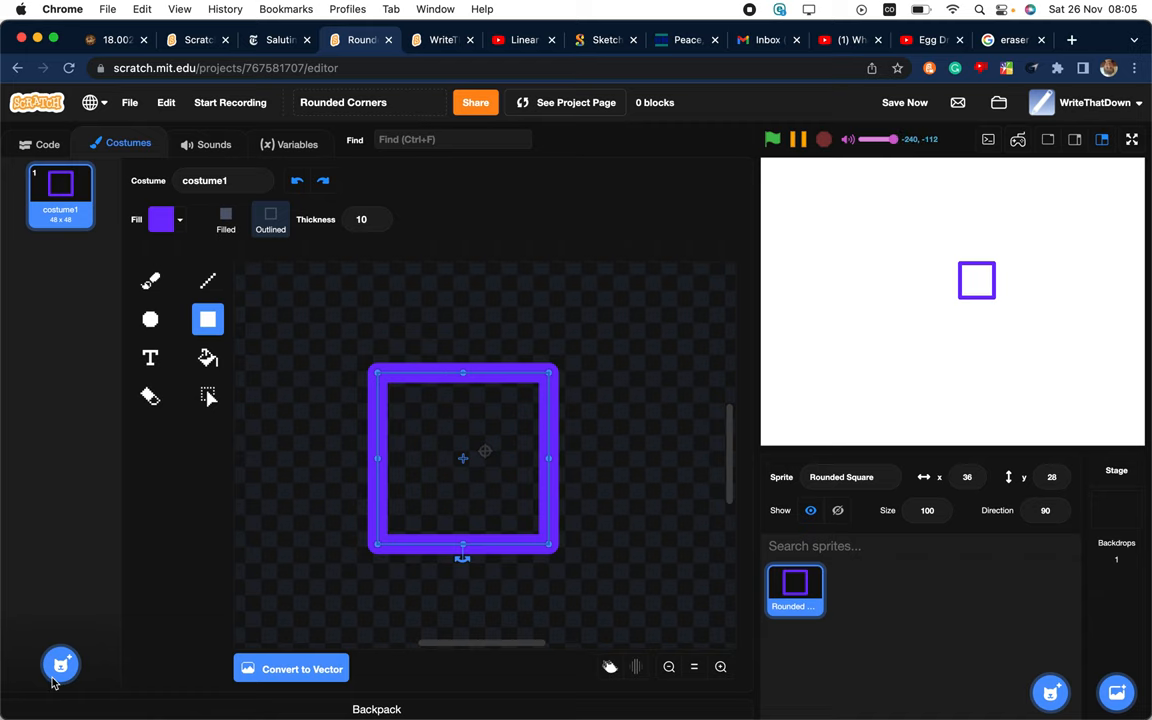
pyautogui.moveTo(336, 500)
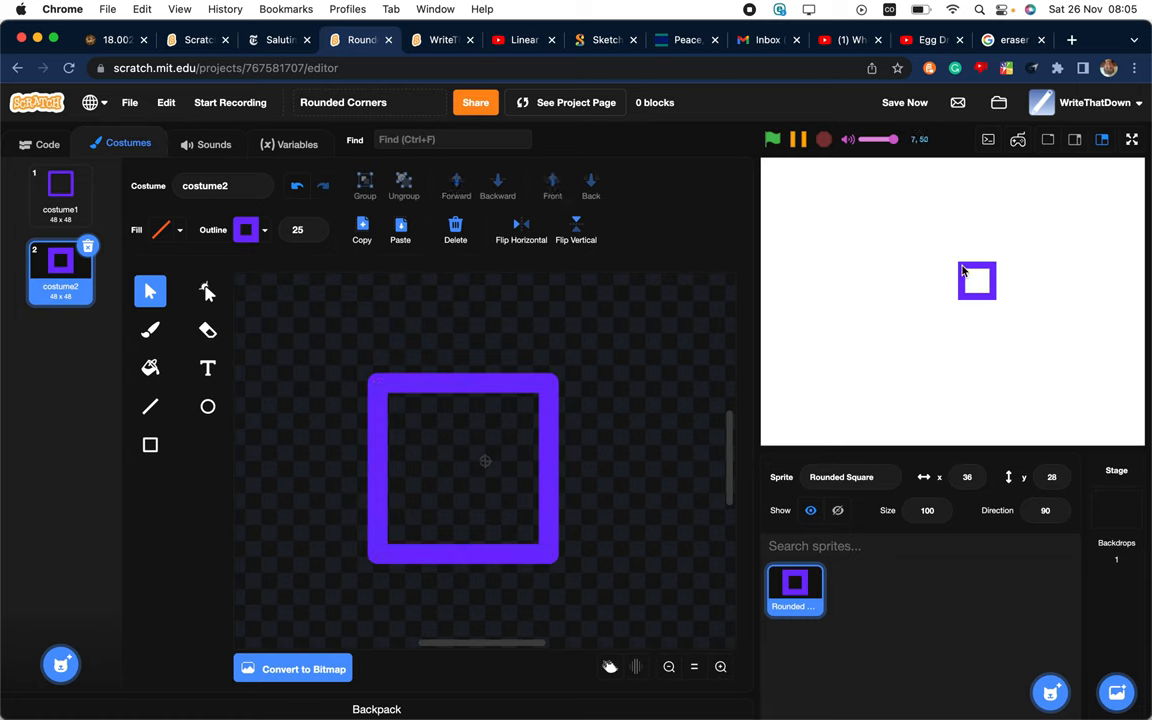
pyautogui.moveTo(1004, 188)
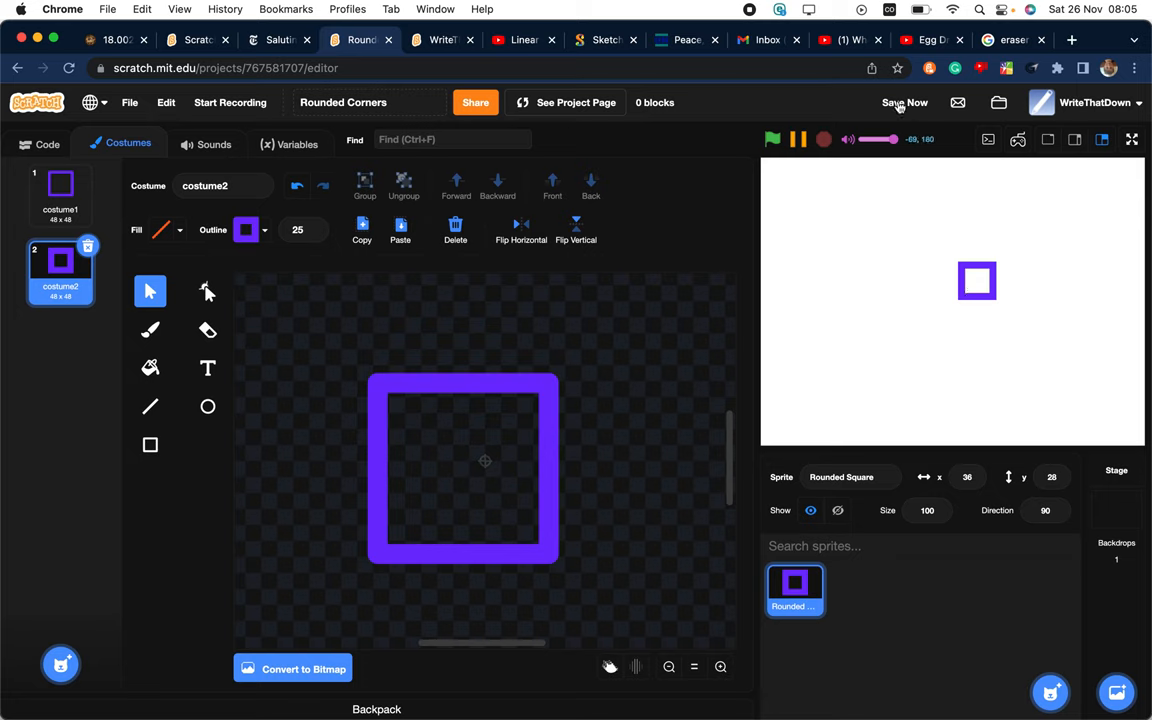
# Select the square, raise its outline width to 34, save the project and start a reload
pyautogui.click(904, 102)
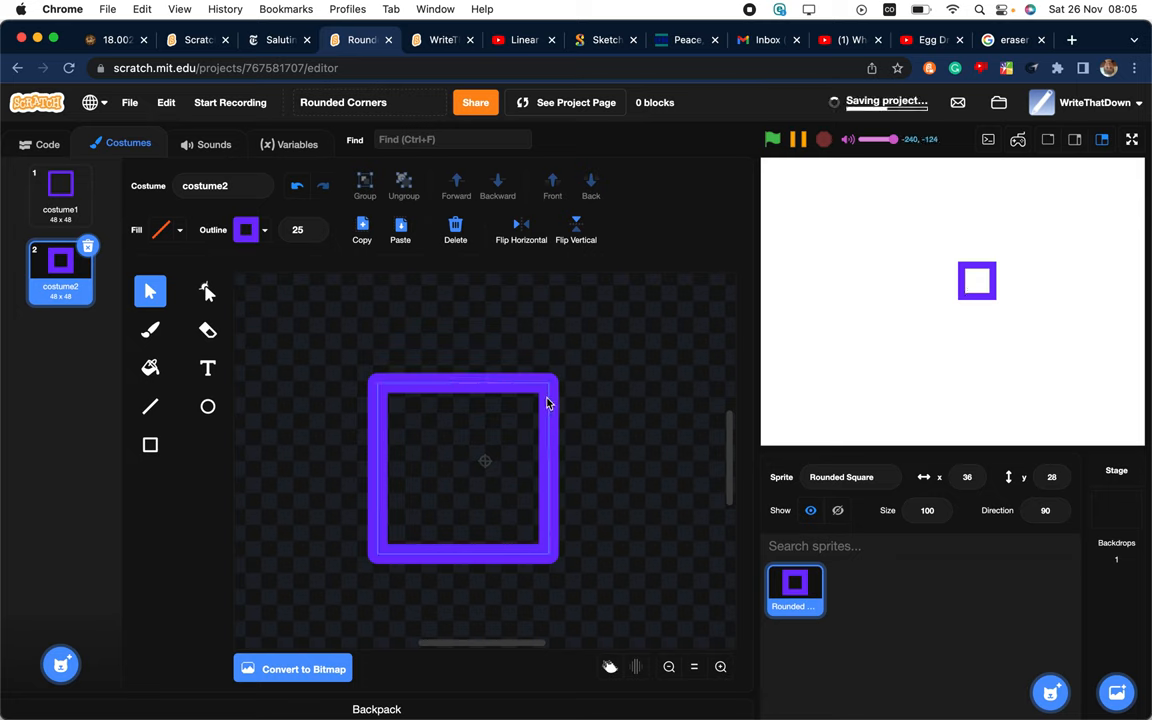
pyautogui.click(312, 236)
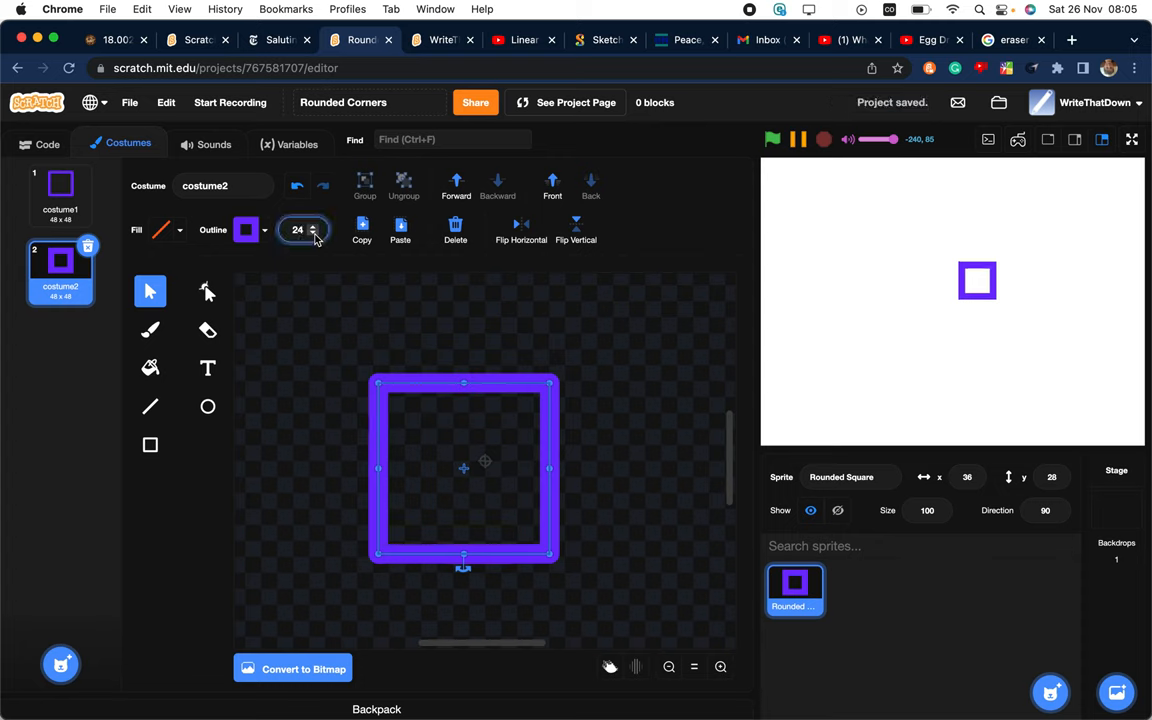
pyautogui.click(312, 236)
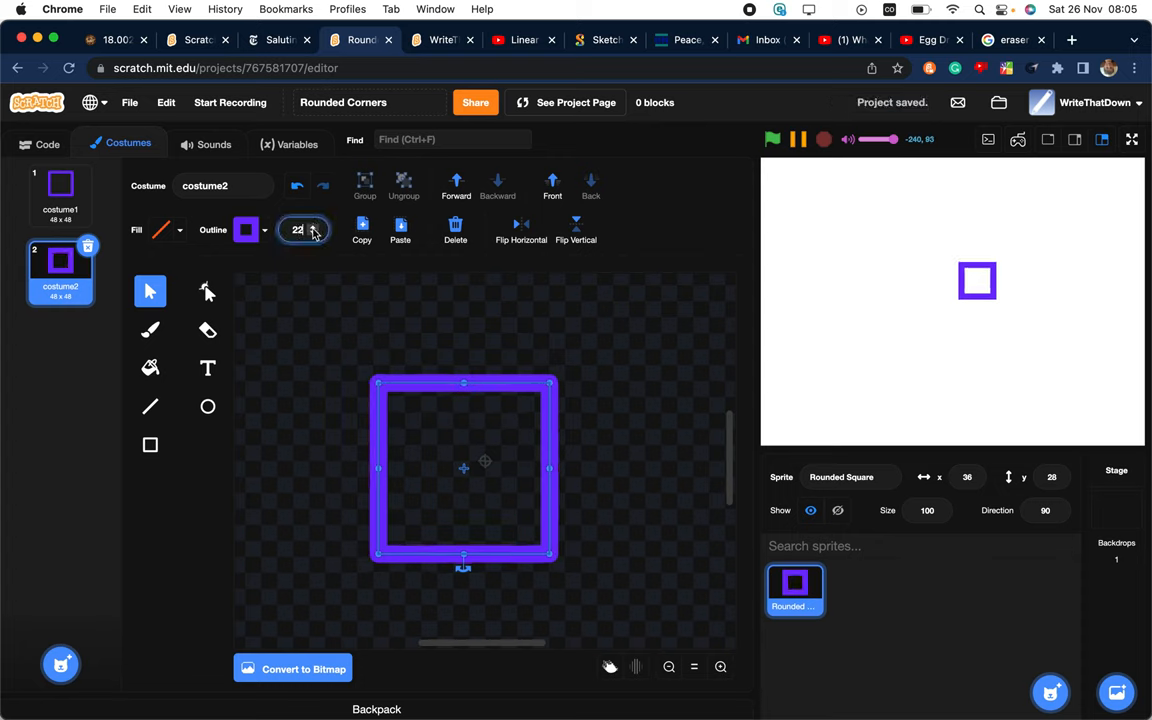
pyautogui.click(314, 224)
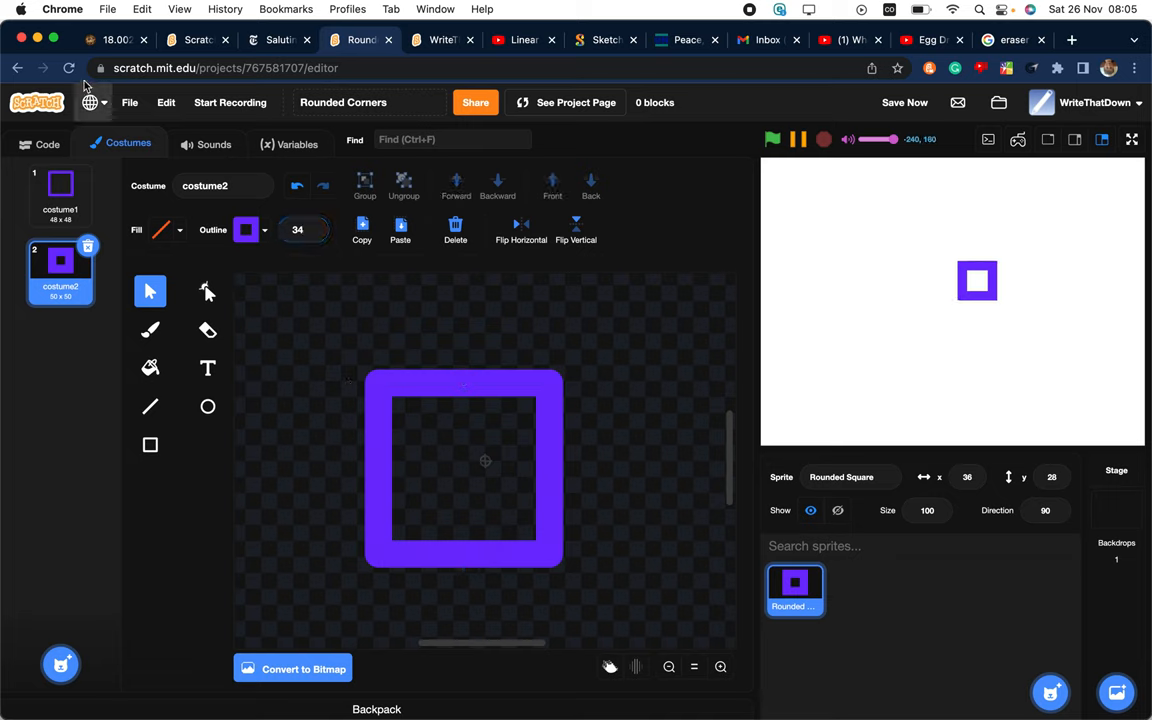
pyautogui.click(904, 102)
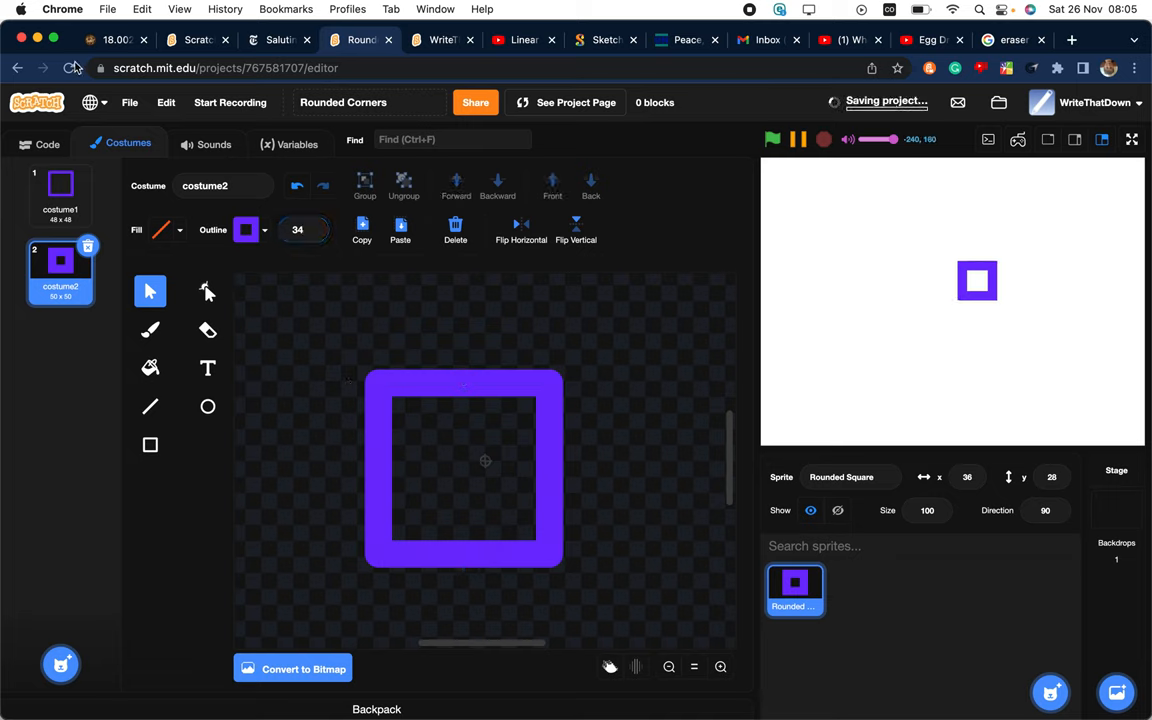
pyautogui.click(68, 68)
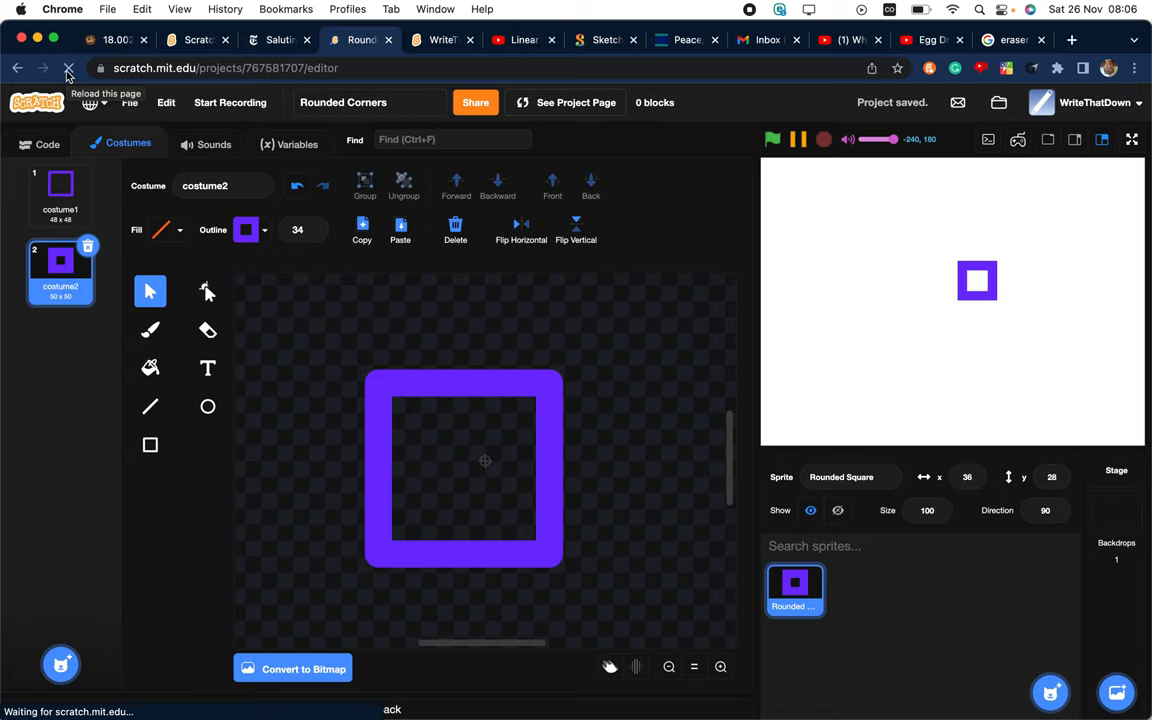
# Reload the browser so the saved project reopens with the outlined square on the stage
pyautogui.click(68, 68)
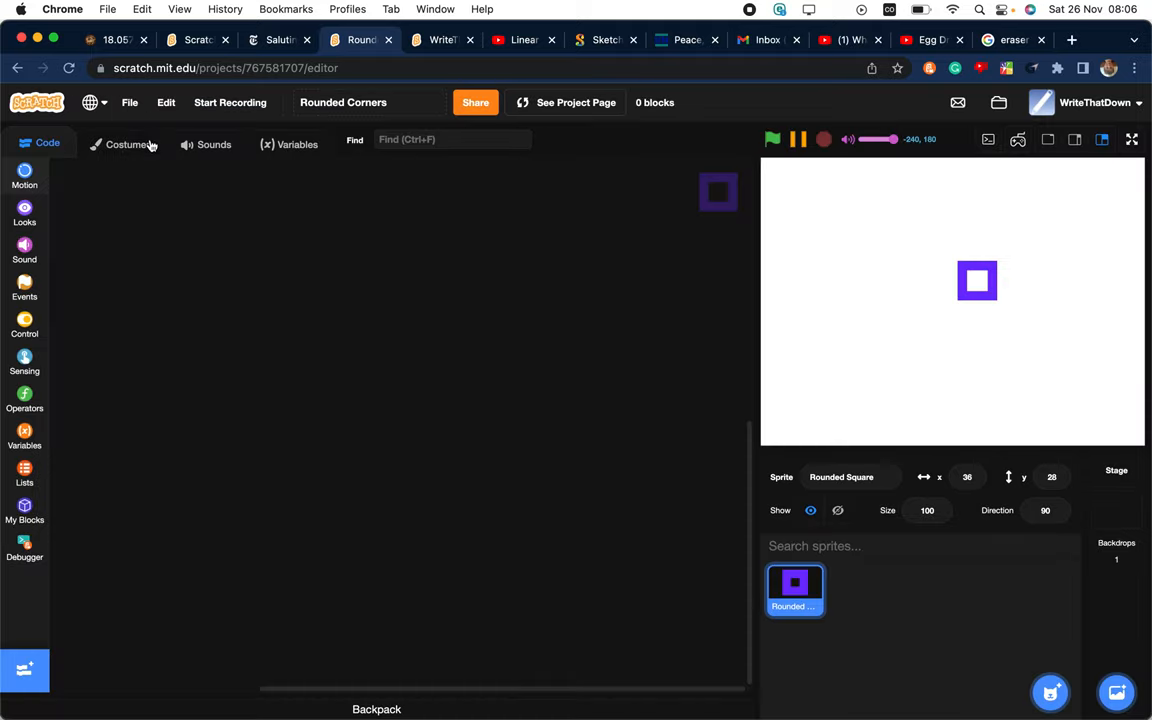
# In the Costumes tab, select the rounded square and lower its outline width twice
pyautogui.click(126, 144)
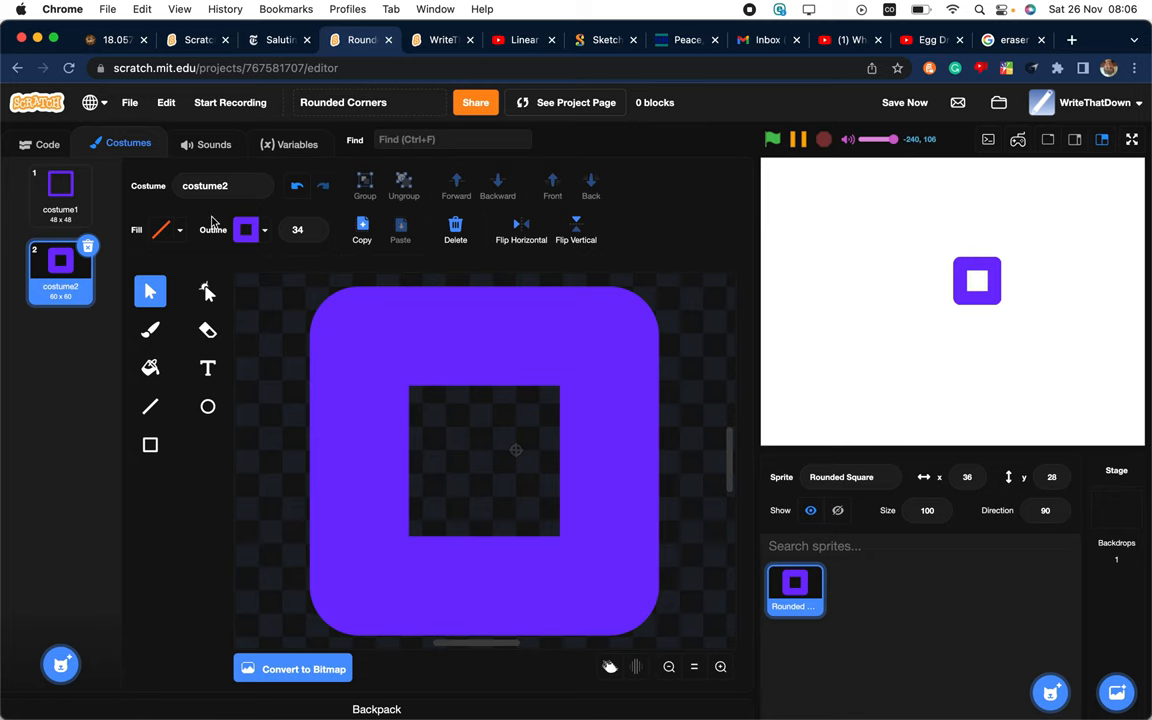
pyautogui.click(60, 190)
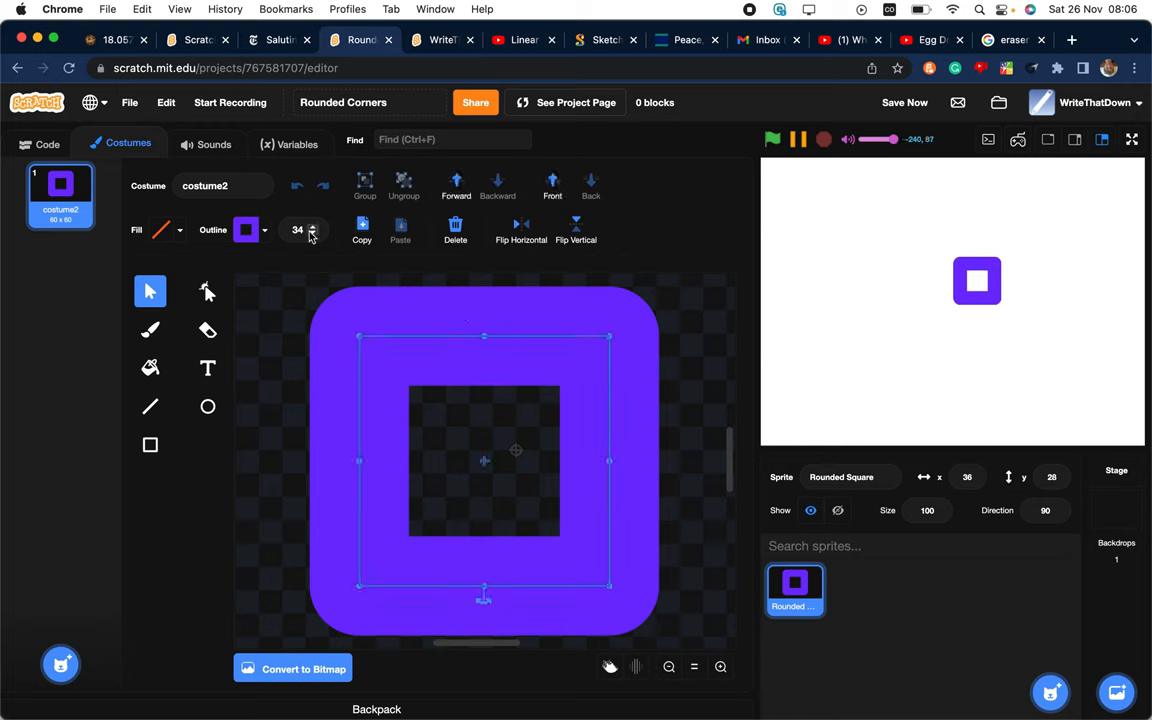
pyautogui.click(312, 236)
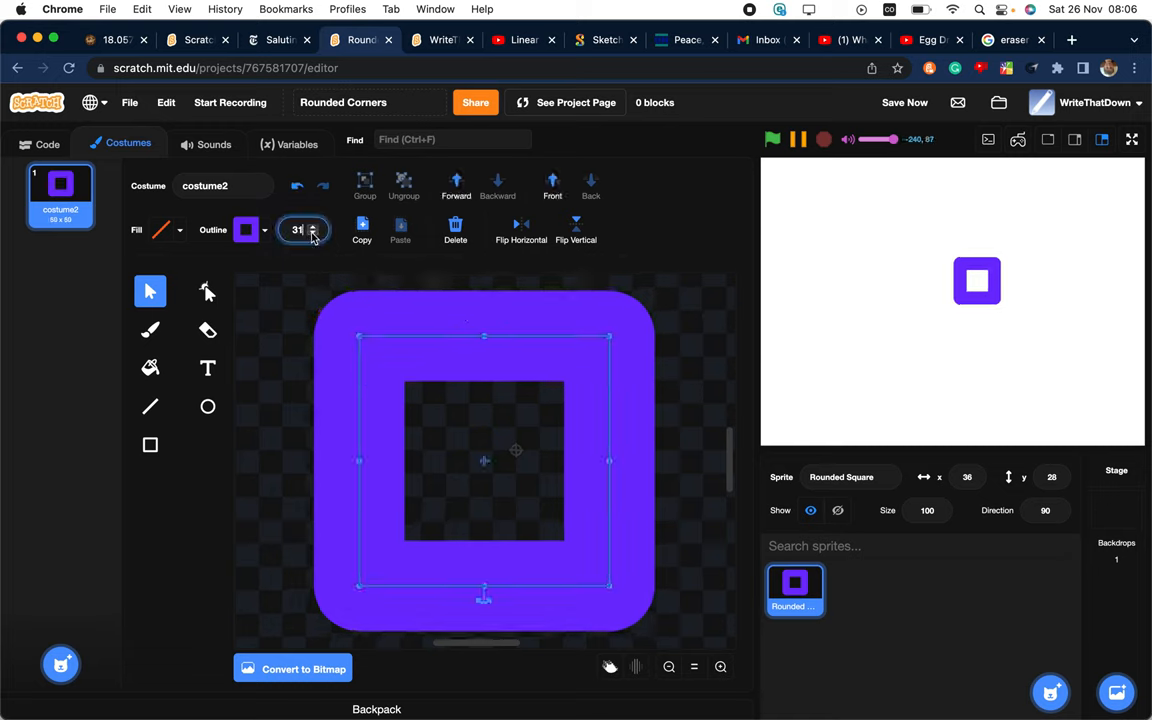
pyautogui.click(312, 234)
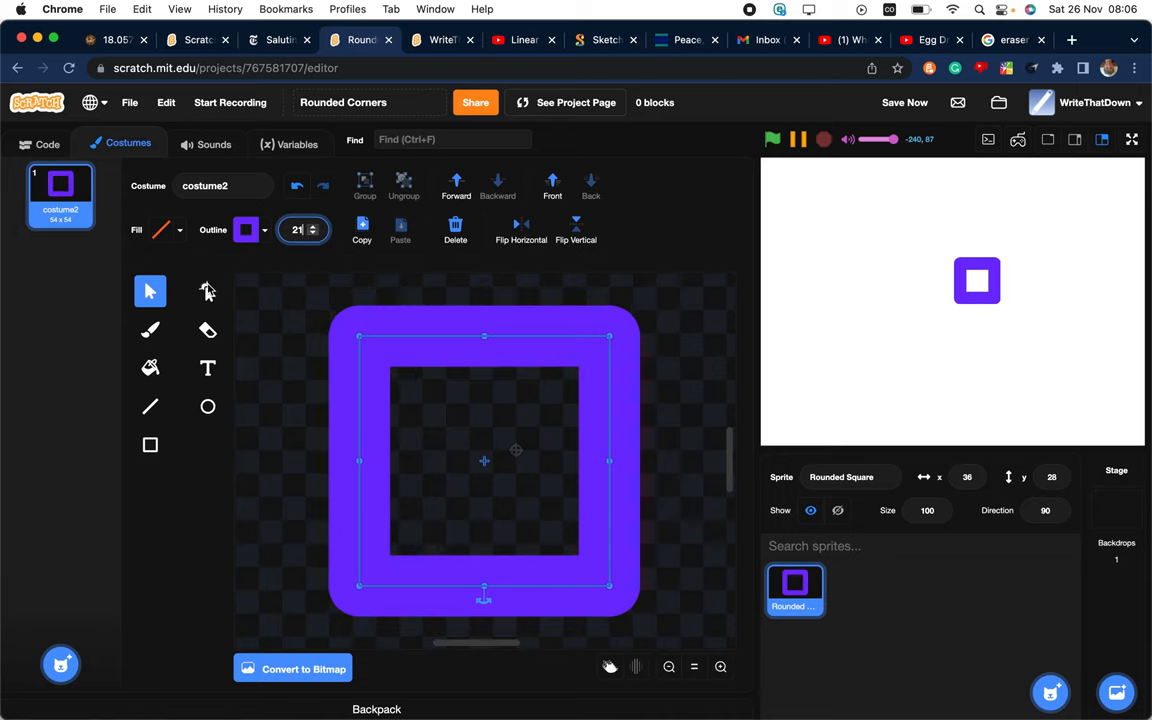